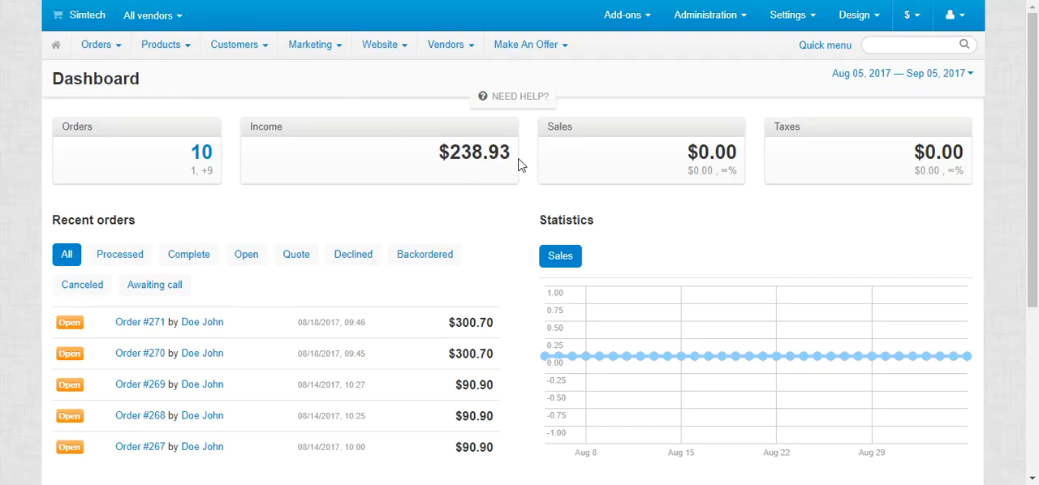
{"action": "mouse_move", "coordinate": [621, 82]}
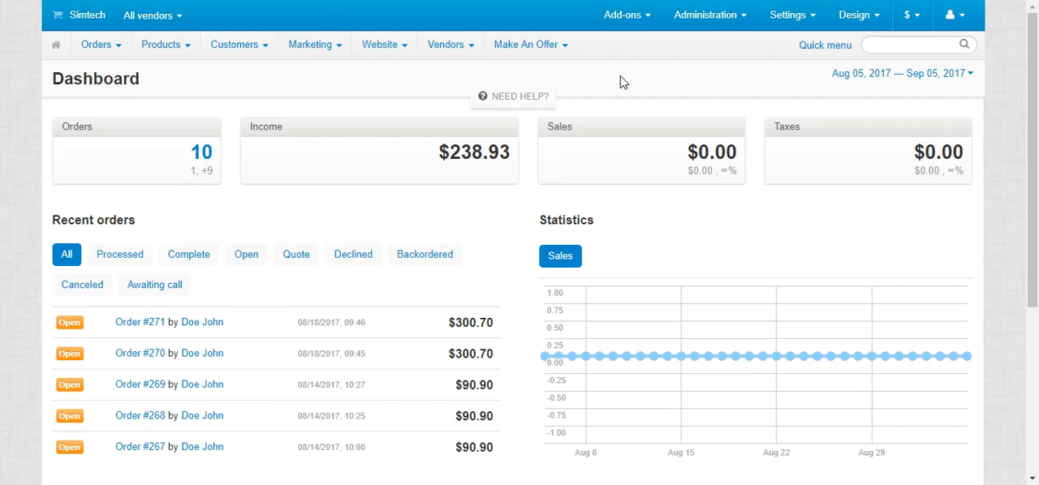
Go to the Manage add-ons page via the Add-ons menu.
{"action": "left_click", "coordinate": [622, 15]}
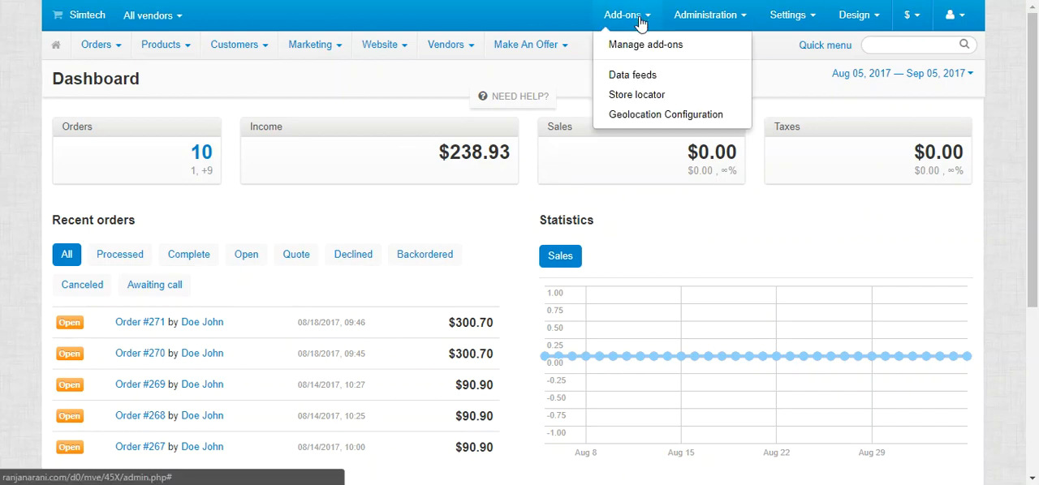
{"action": "left_click", "coordinate": [645, 44]}
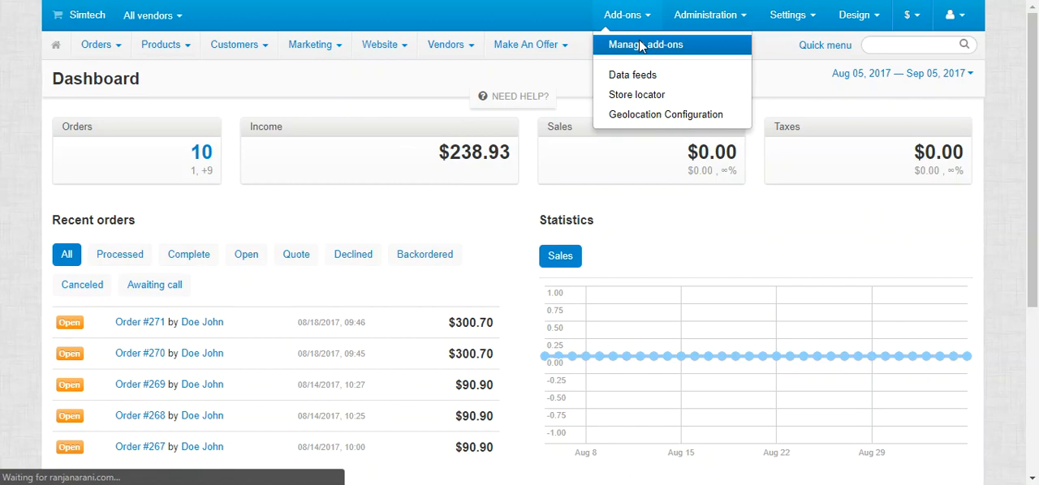
{"action": "left_click", "coordinate": [644, 45]}
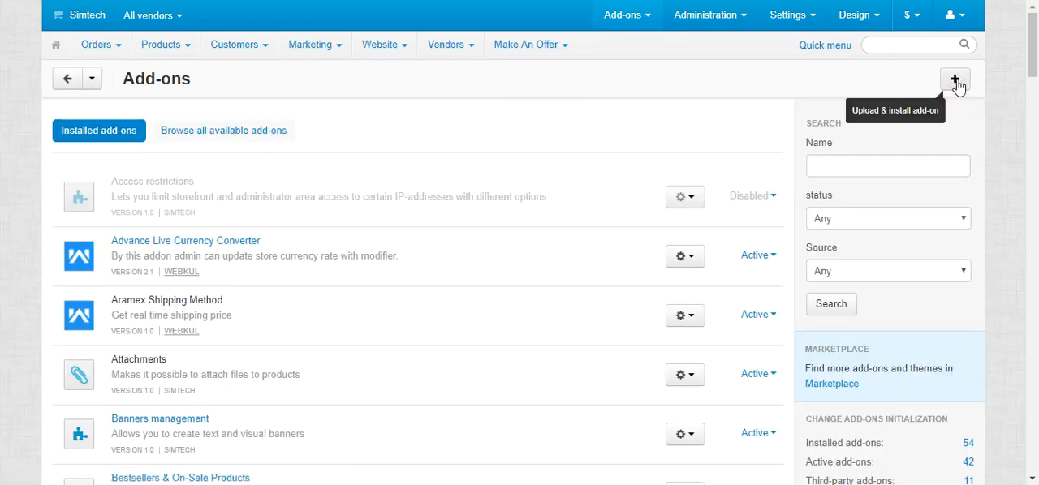
Upload and install the buyNow-4.x.zip add-on package from the local computer.
{"action": "left_click", "coordinate": [954, 79]}
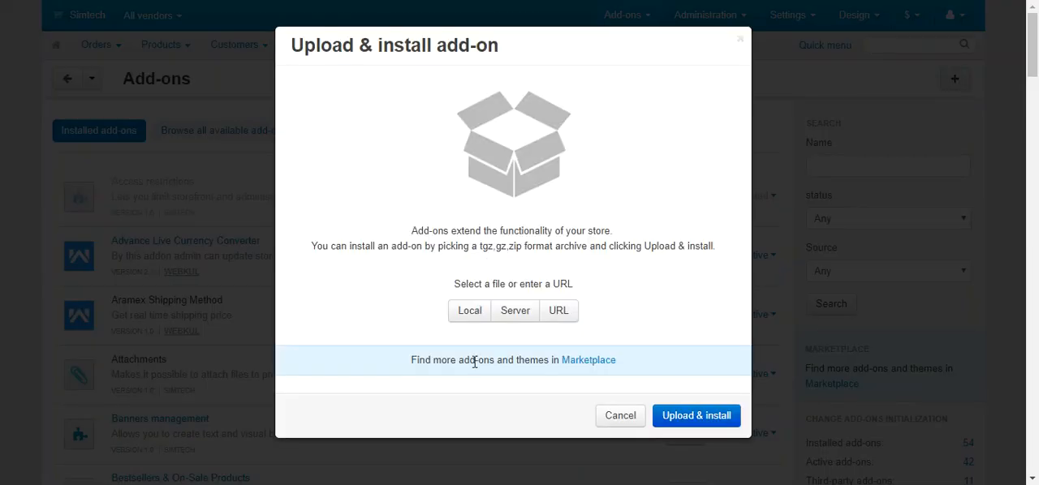
{"action": "left_click", "coordinate": [469, 311]}
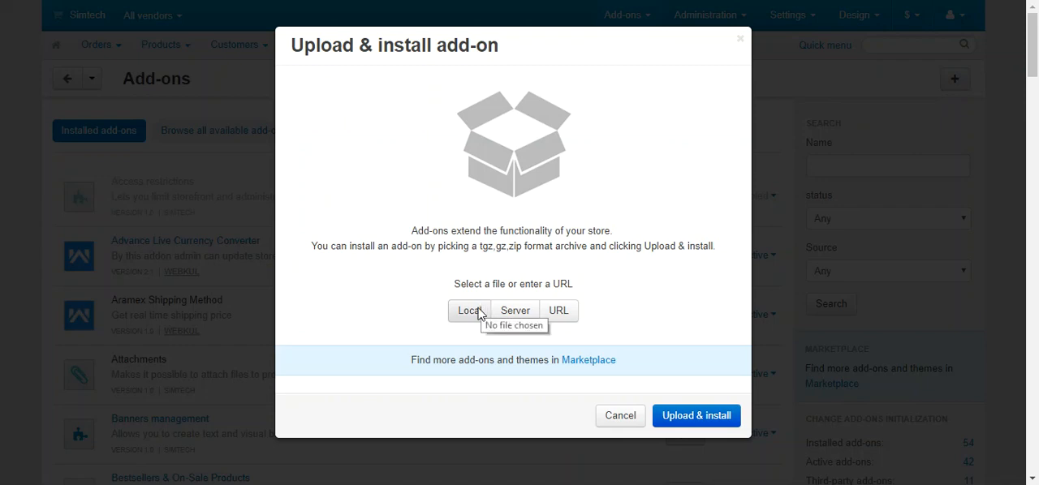
{"action": "left_click", "coordinate": [469, 310]}
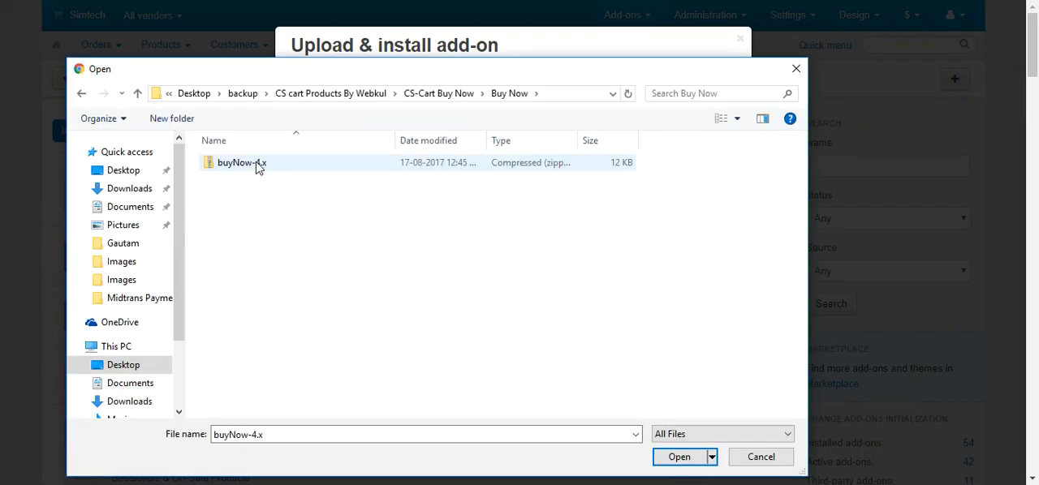
{"action": "left_click", "coordinate": [678, 456]}
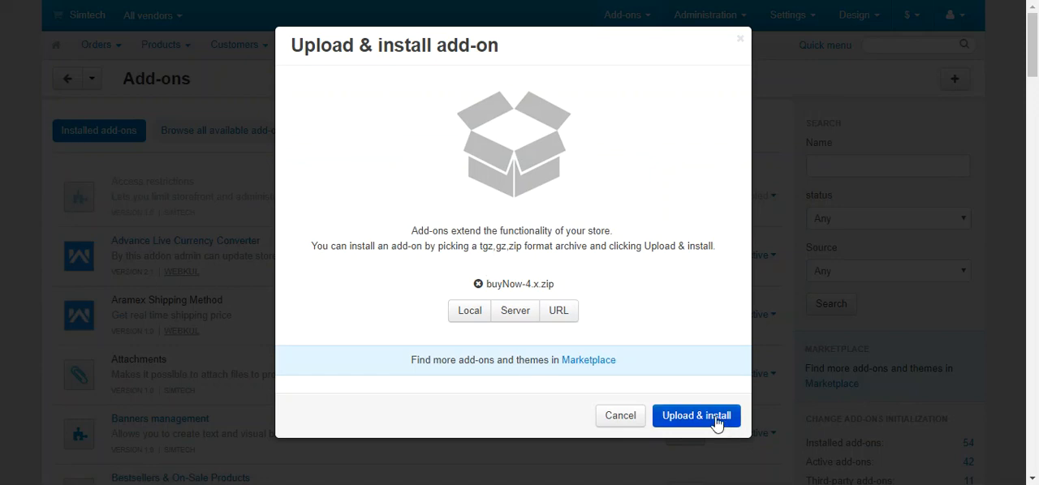
{"action": "left_click", "coordinate": [695, 416]}
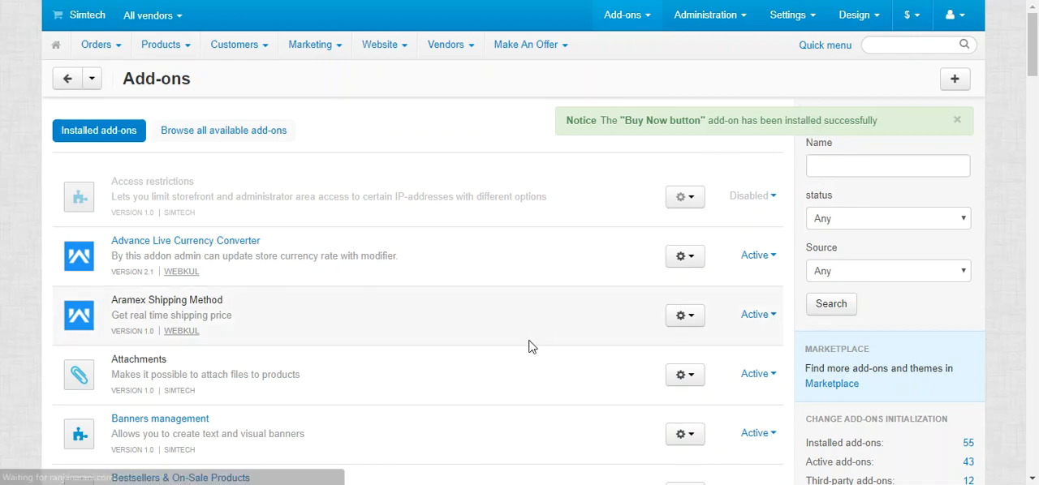
Scroll the add-ons list, now showing 55 installed and 43 active add-ons.
{"action": "scroll", "scroll_direction": "down", "scroll_amount": 3}
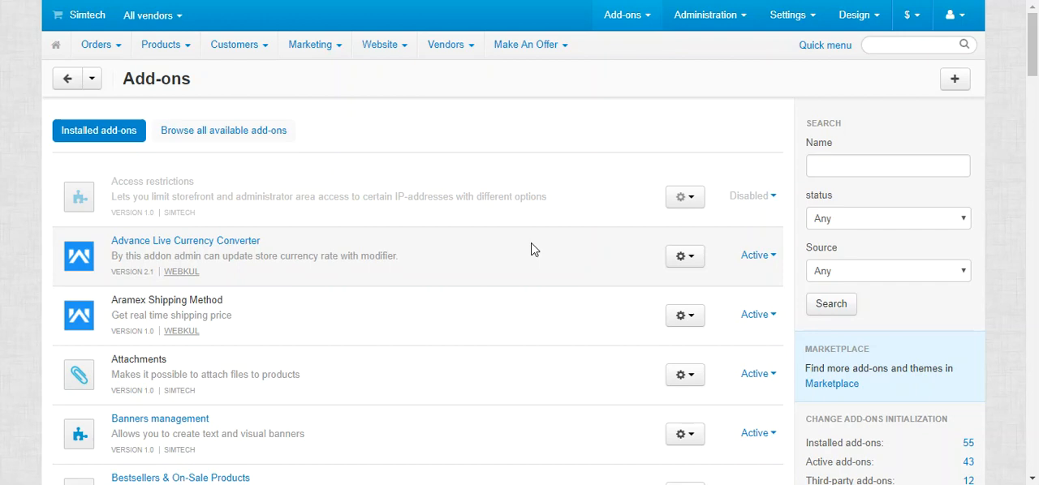
{"action": "mouse_move", "coordinate": [118, 54]}
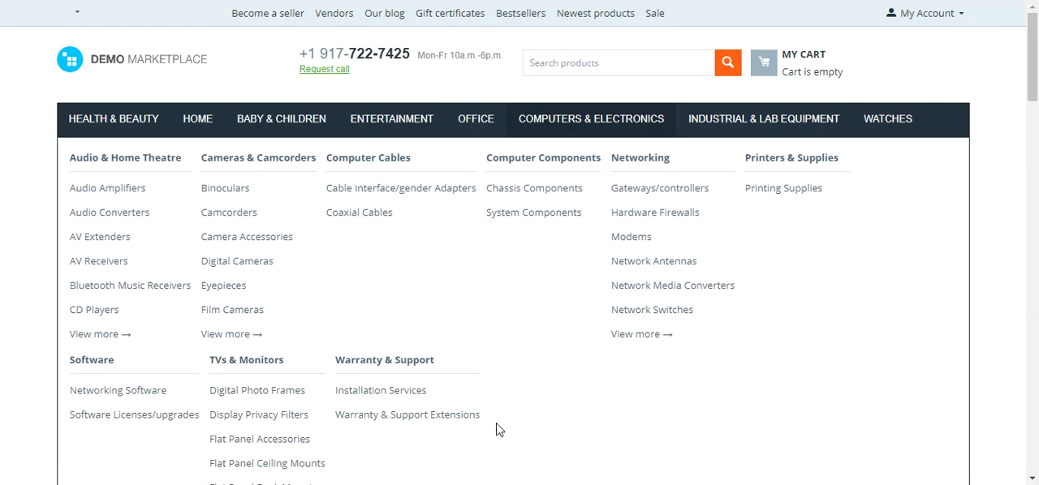
Scroll the storefront home page and open the 2011 Tycoon product page.
{"action": "scroll", "scroll_direction": "down", "scroll_amount": 3}
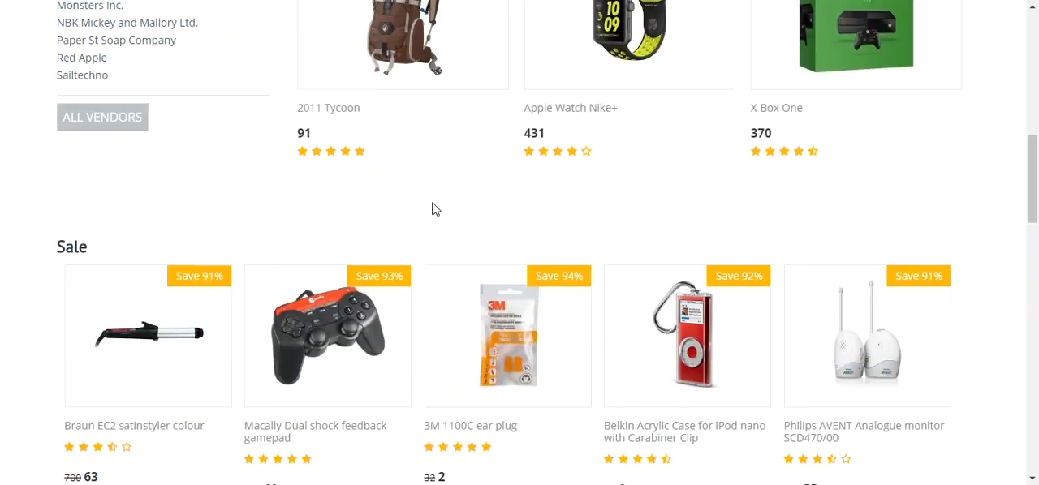
{"action": "mouse_move", "coordinate": [422, 50]}
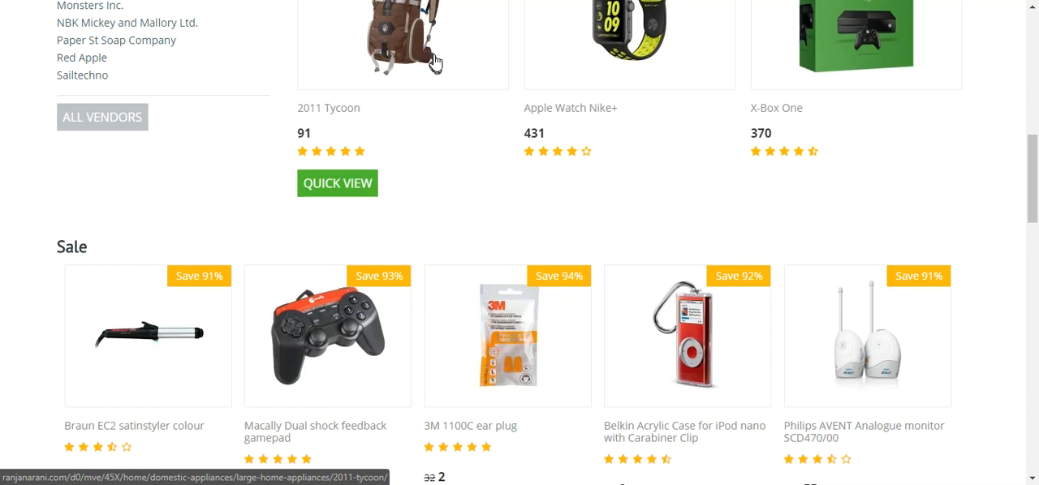
{"action": "mouse_move", "coordinate": [658, 119]}
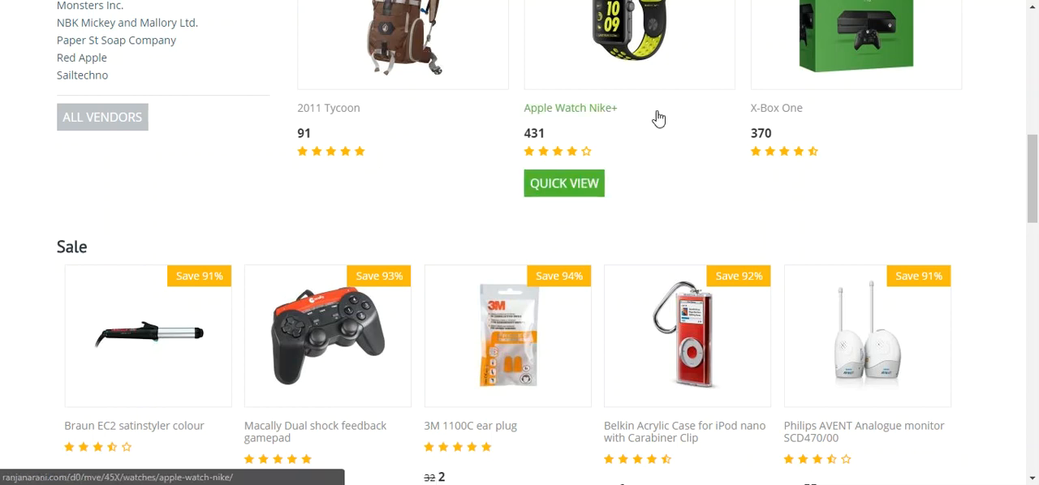
{"action": "left_click", "coordinate": [329, 107]}
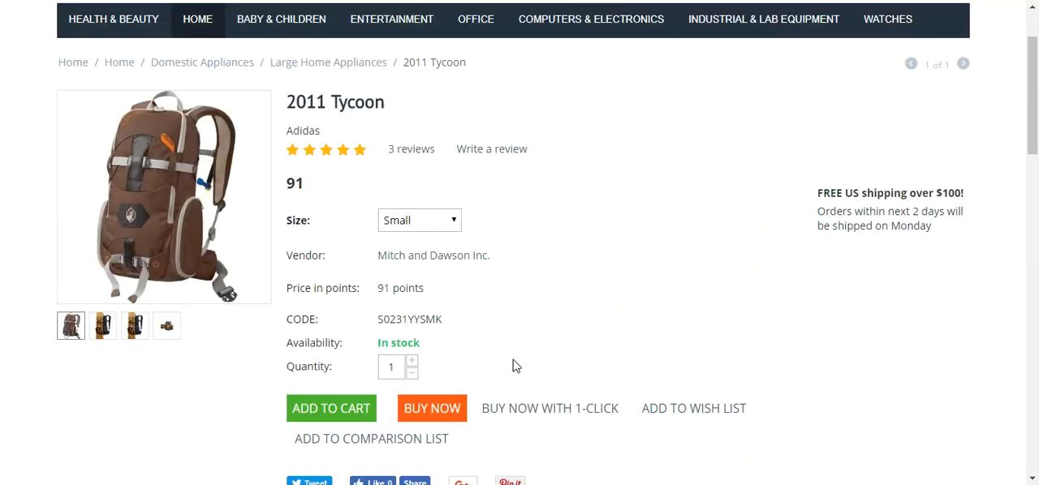
{"action": "mouse_move", "coordinate": [451, 398]}
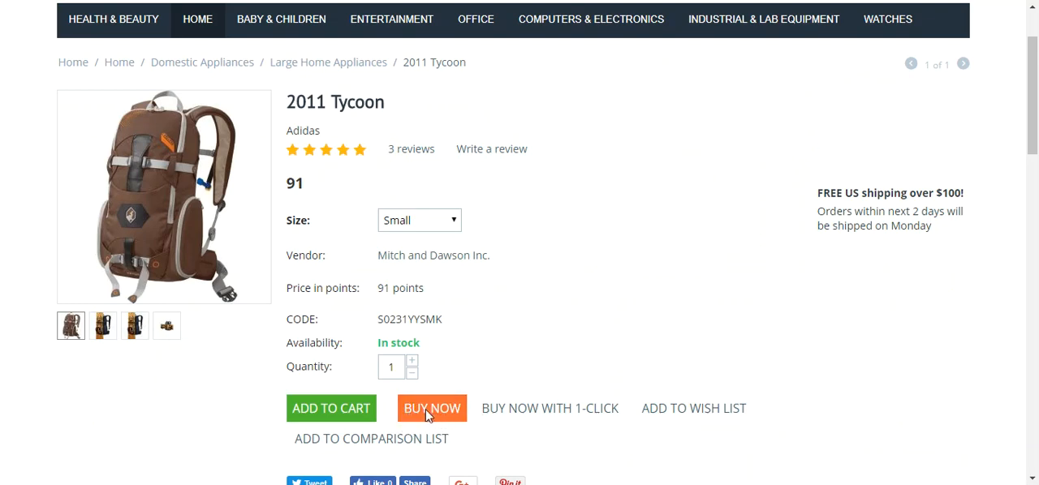
{"action": "left_click", "coordinate": [431, 408]}
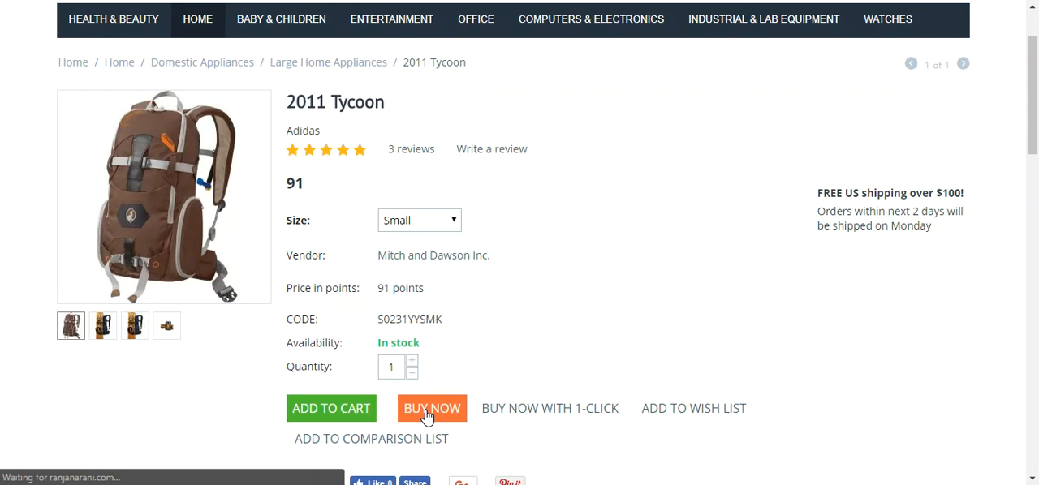
Buy Now to reach checkout with 2011 Tycoon, size Small, total 91, and review it.
{"action": "left_click", "coordinate": [431, 408]}
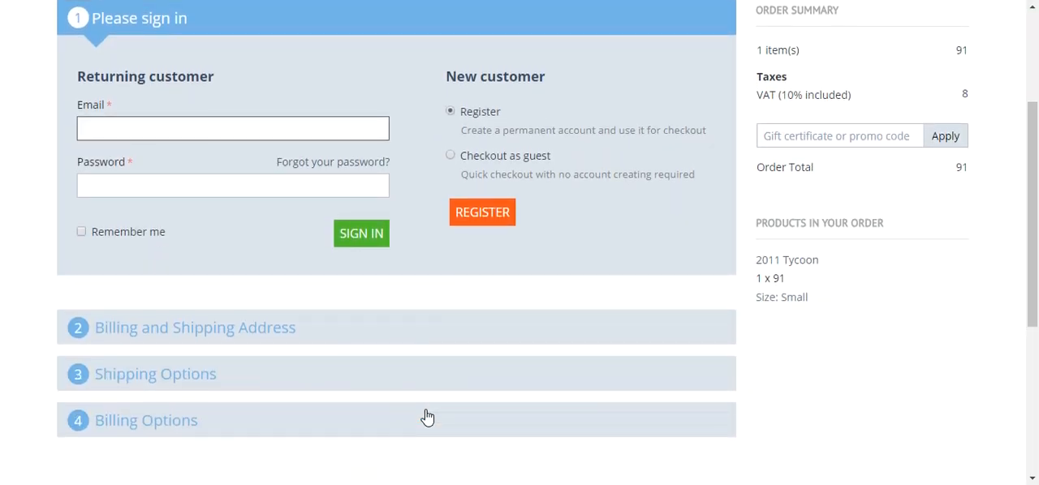
{"action": "scroll", "scroll_direction": "down", "scroll_amount": 3}
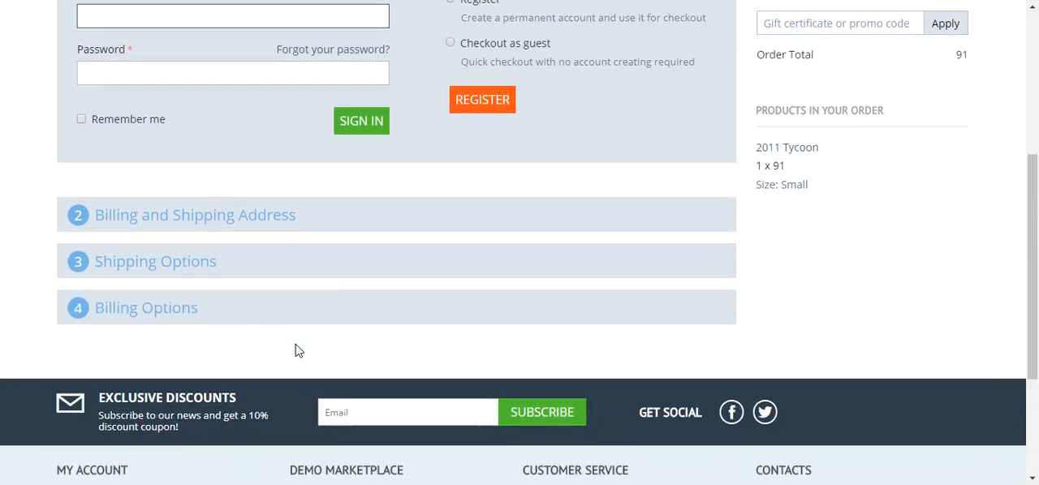
{"action": "scroll", "scroll_direction": "down", "scroll_amount": 3}
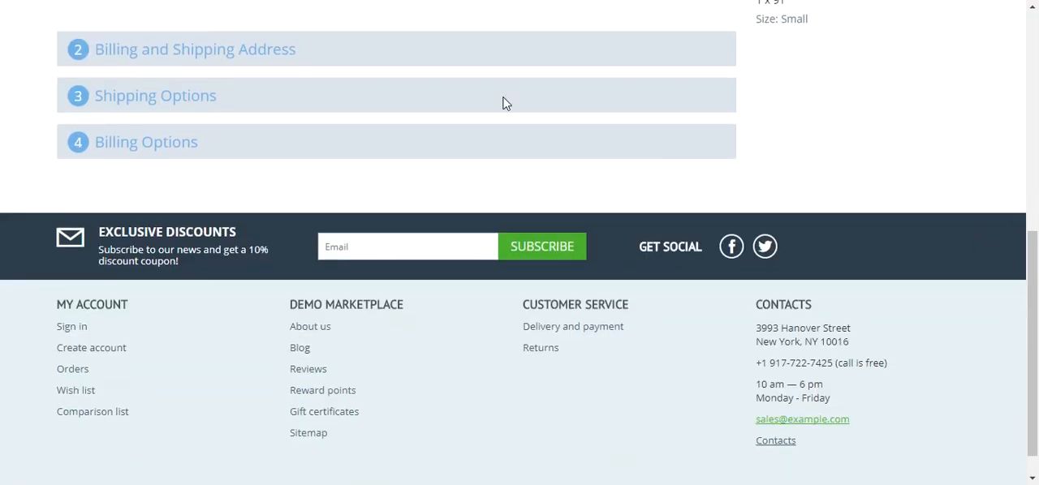